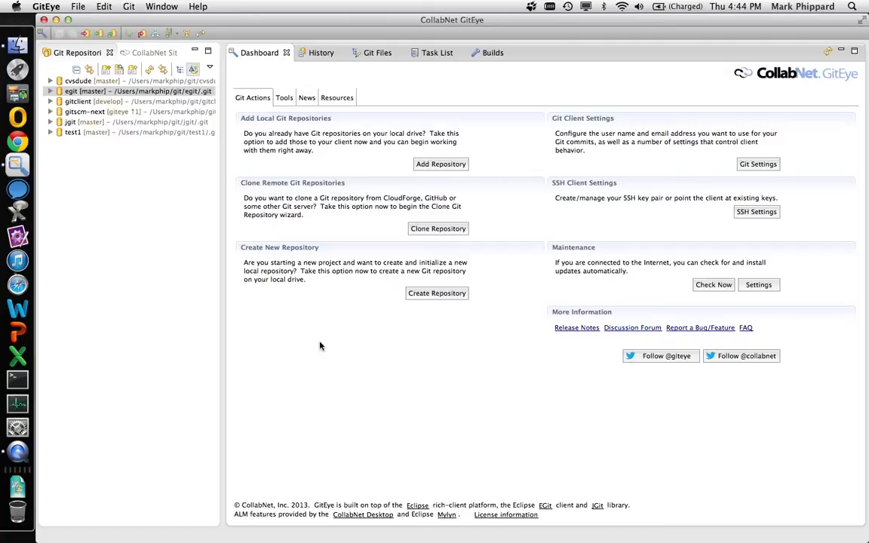
mouse_move(196, 230)
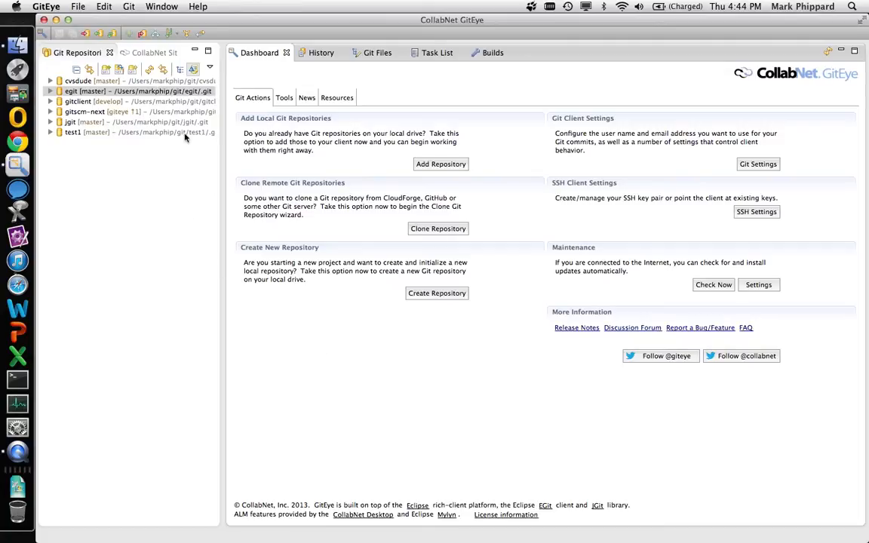
Show the History view with the jgit repository's commit log in the main area.
left_click(136, 133)
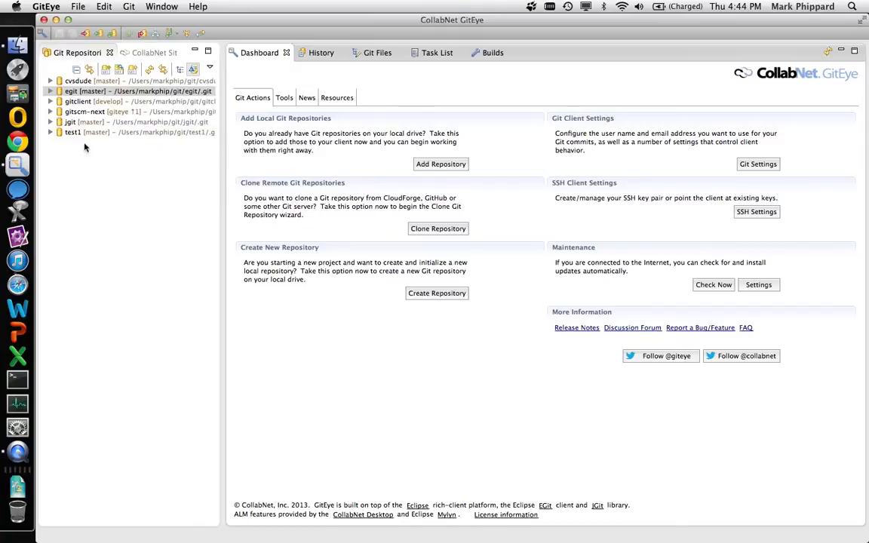
mouse_move(109, 130)
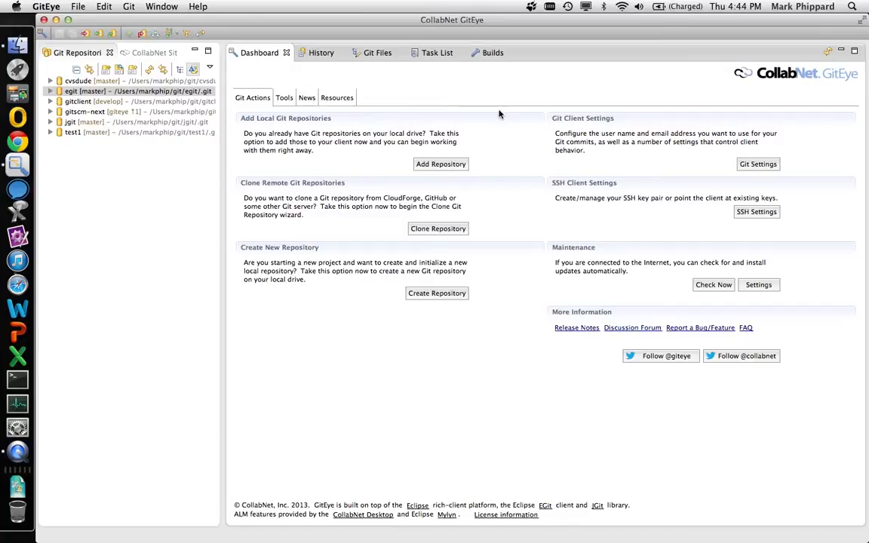
mouse_move(425, 110)
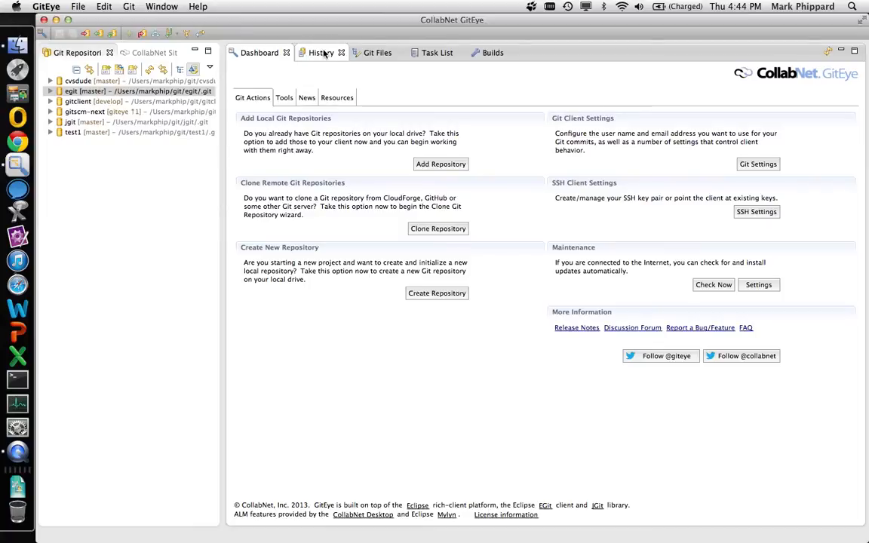
left_click(319, 52)
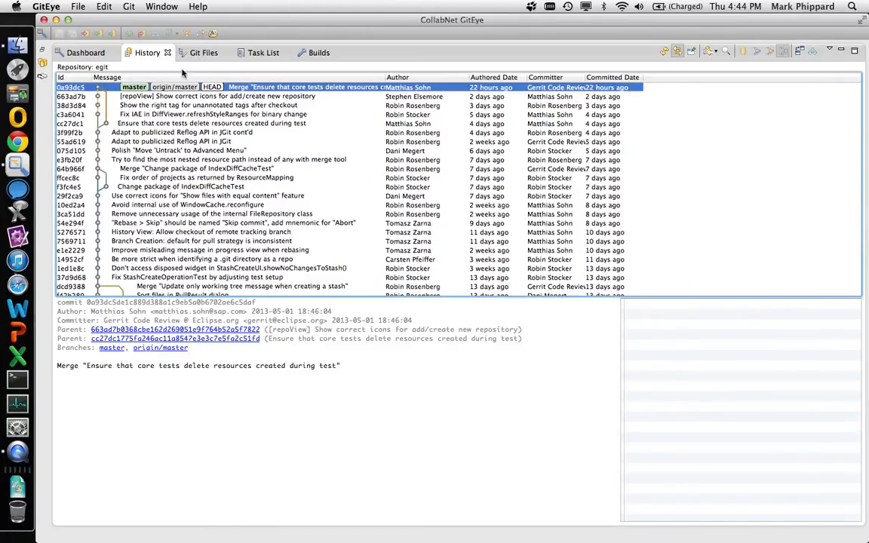
mouse_move(263, 142)
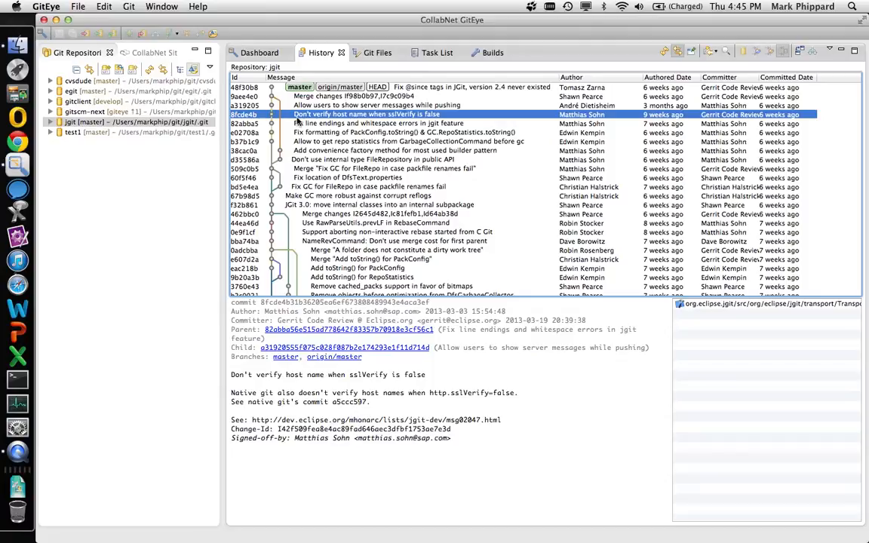
mouse_move(347, 127)
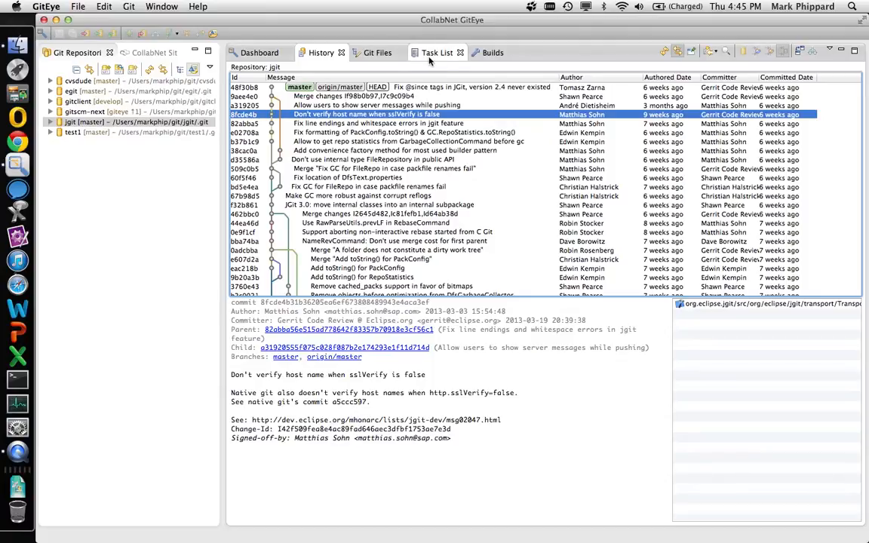
Dock Task List in the left panel stacked with Git Repositories and CollabNet Sites.
left_click(438, 52)
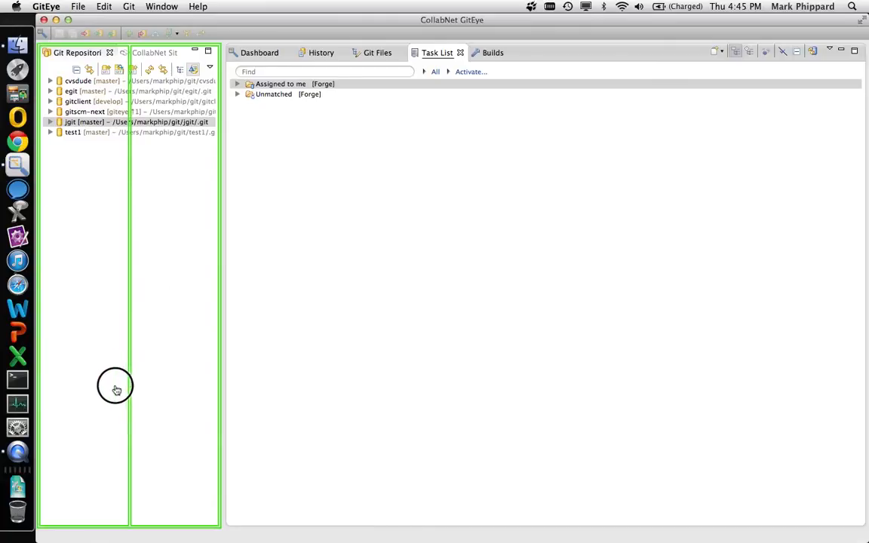
mouse_move(83, 444)
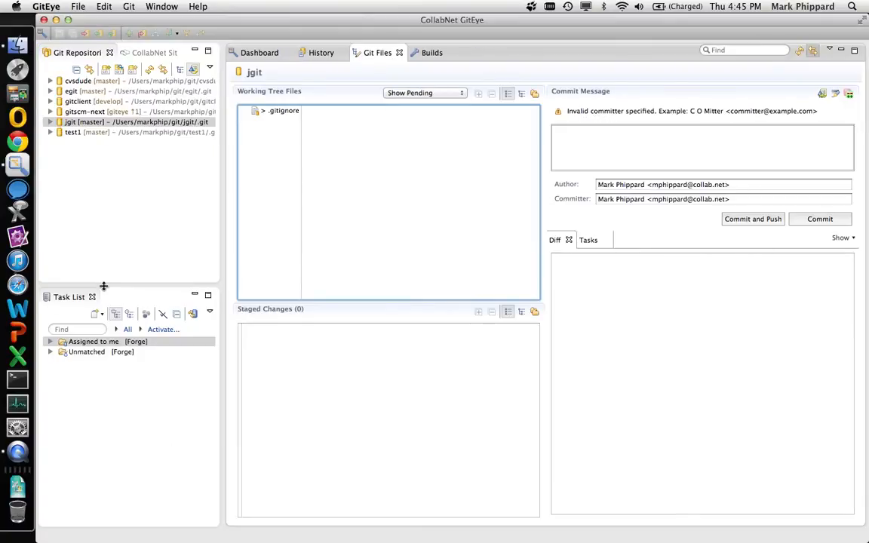
left_click(94, 341)
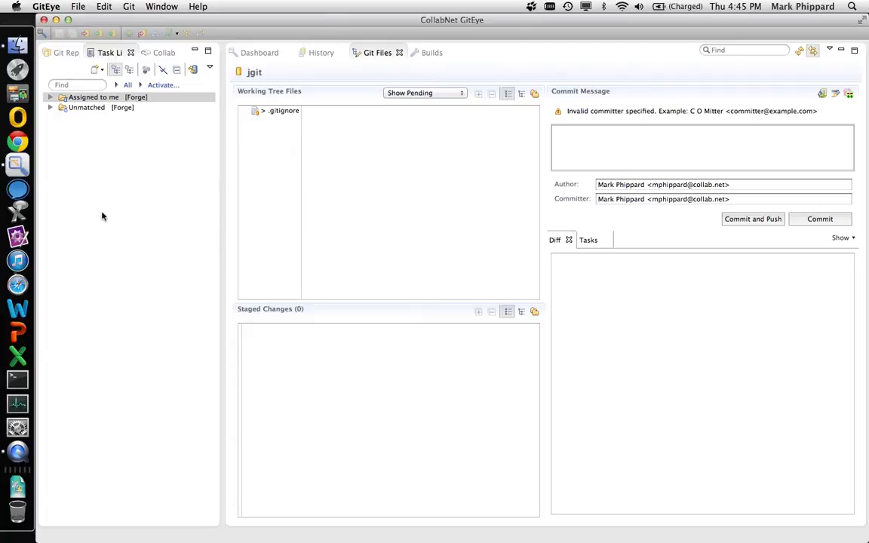
mouse_move(111, 98)
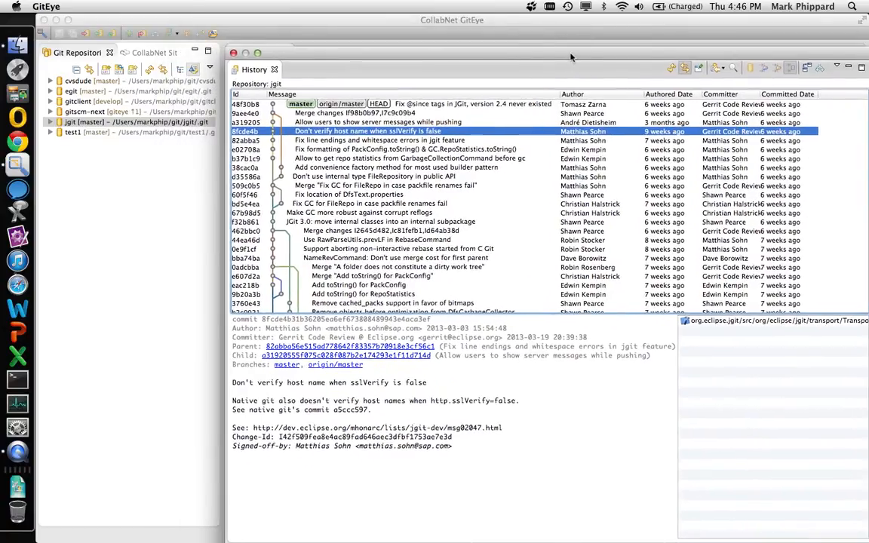
mouse_move(290, 73)
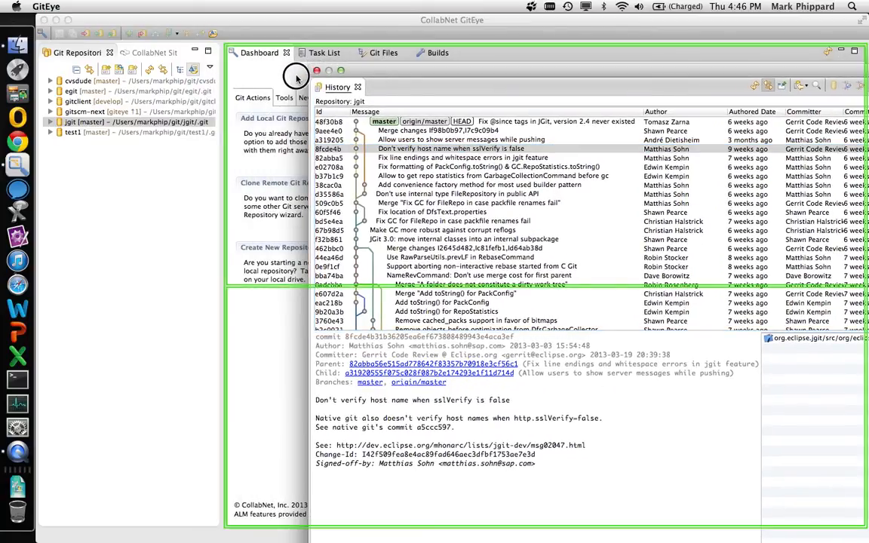
Close the floating History window and bring History back among the main tabs.
left_click(296, 78)
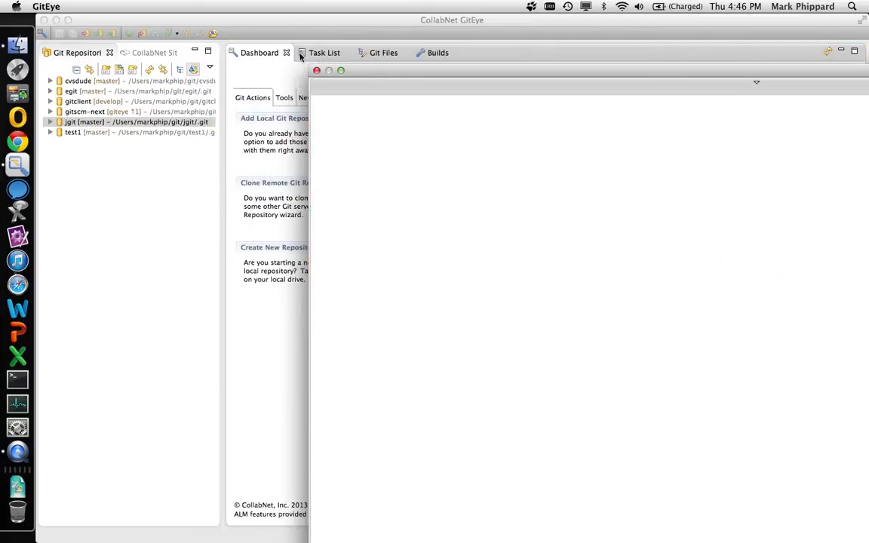
left_click(319, 51)
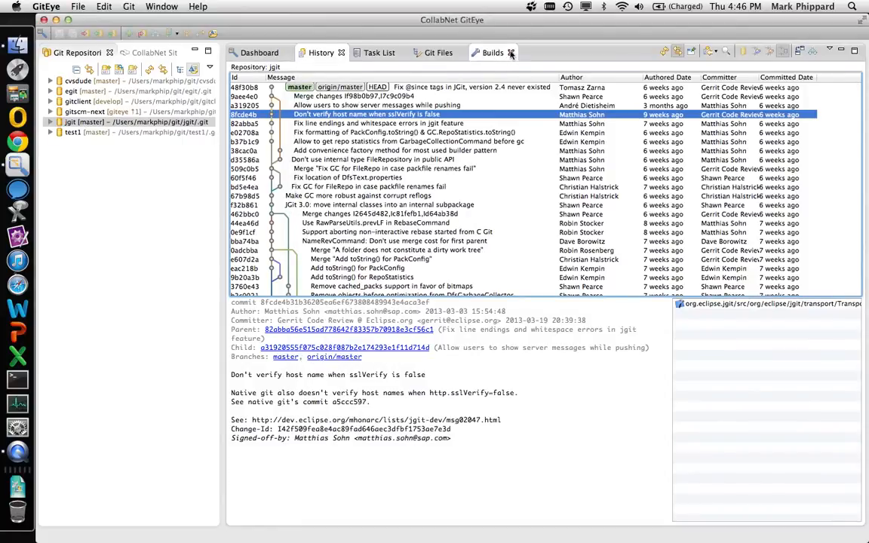
Close Builds, reset the perspective to the default layout, and show Task List.
left_click(511, 51)
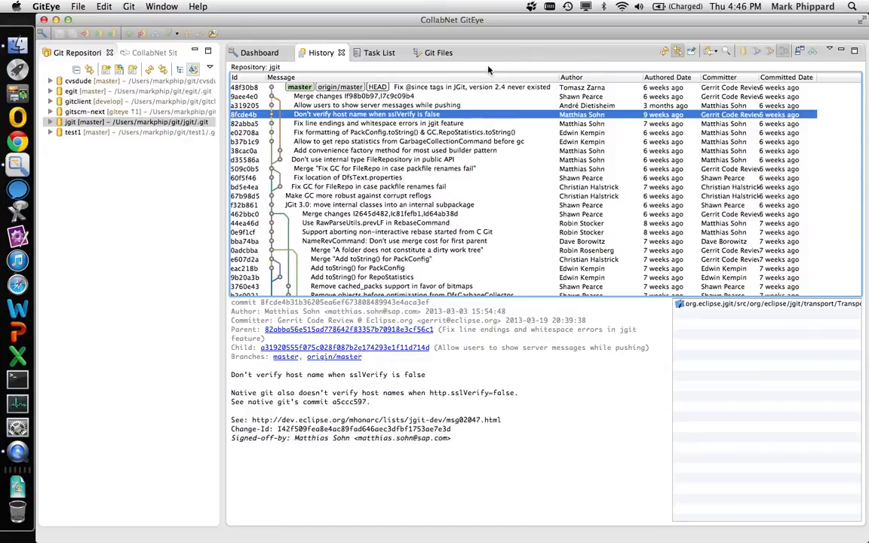
left_click(161, 6)
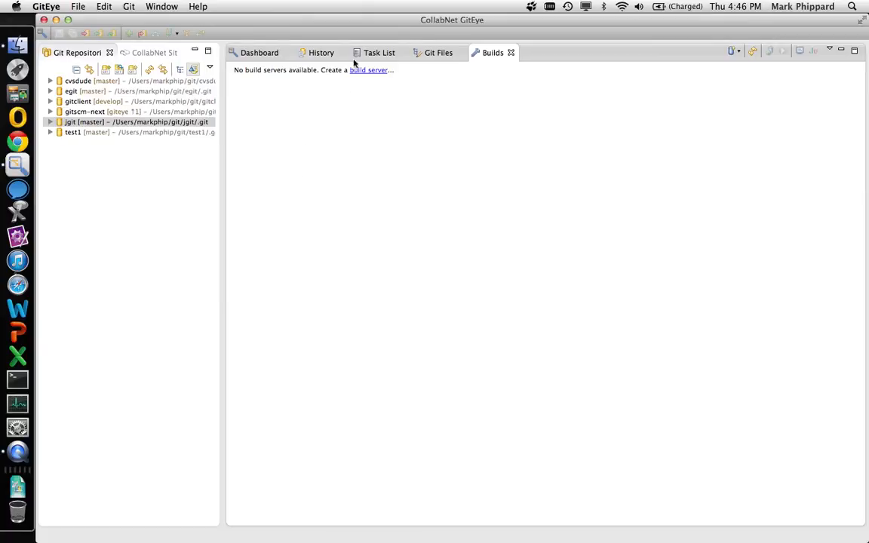
left_click(378, 53)
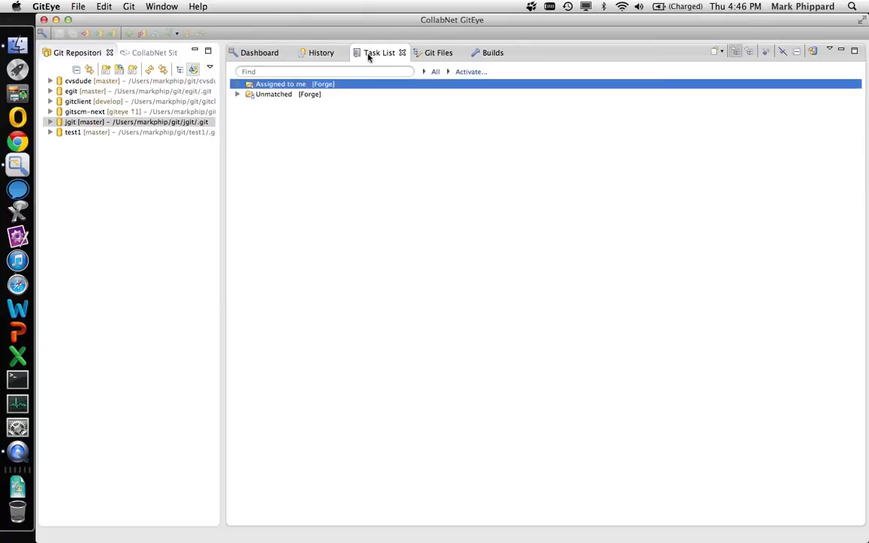